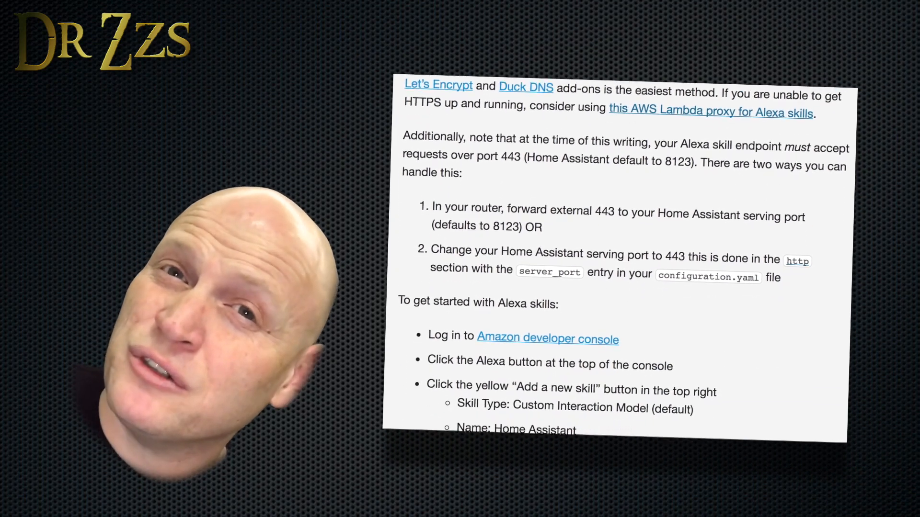
Stop the home-assistant@homeassistant service with sudo systemctl stop in Terminal
scroll("down", 3)
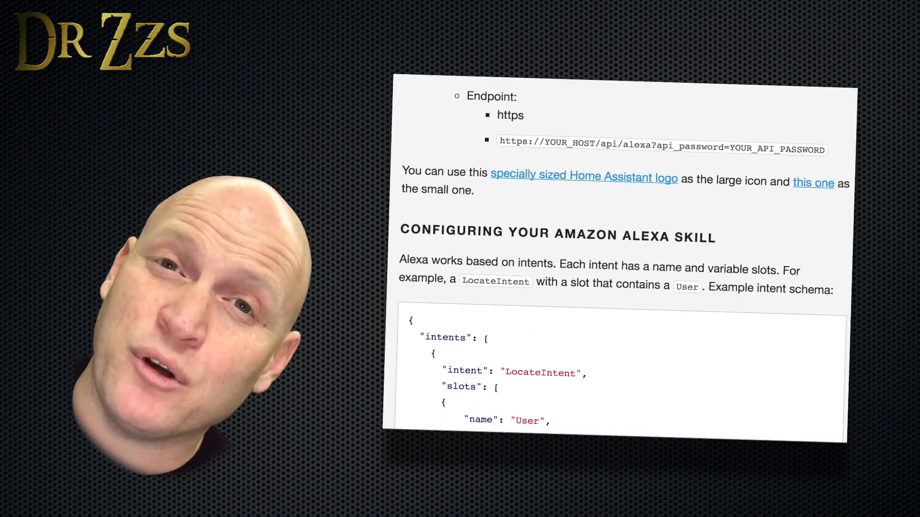
scroll("down", 3)
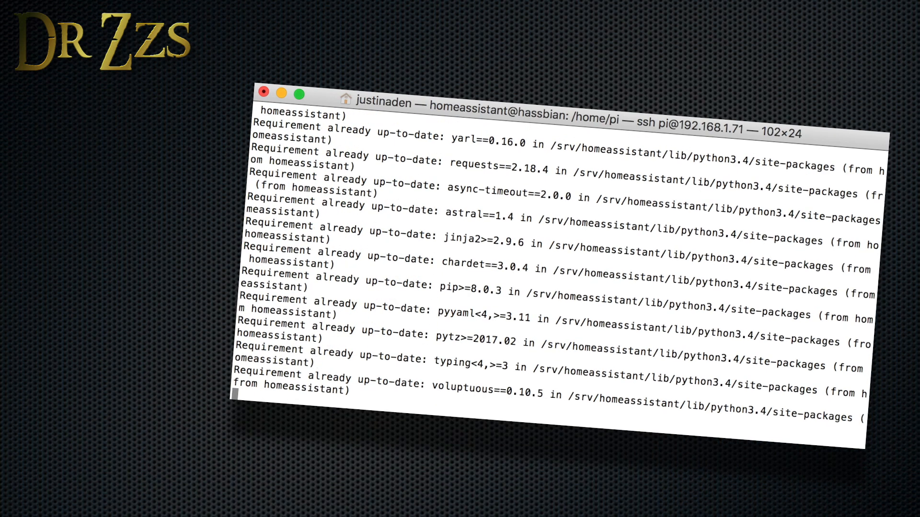
type("sudo systemctl stop home-assistant@homeassistant.service")
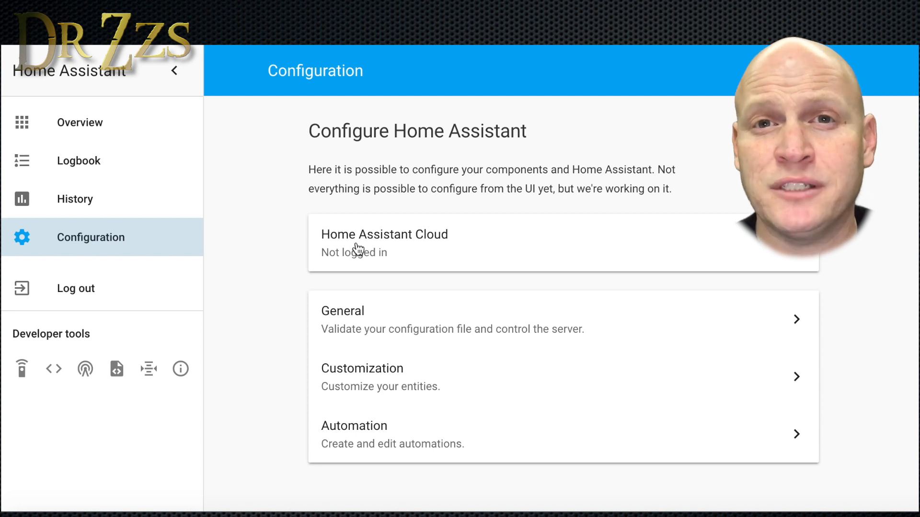
Start creating a Home Assistant Cloud account from the Configuration page
left_click(385, 243)
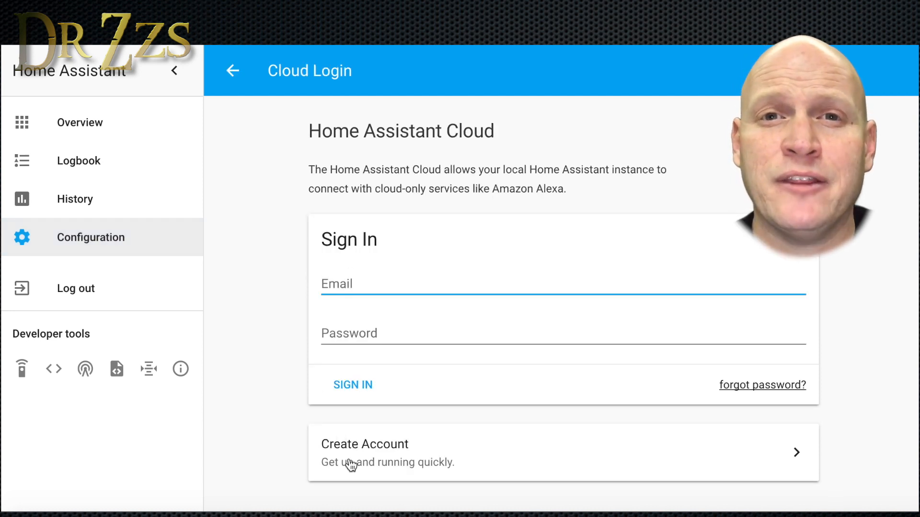
left_click(364, 444)
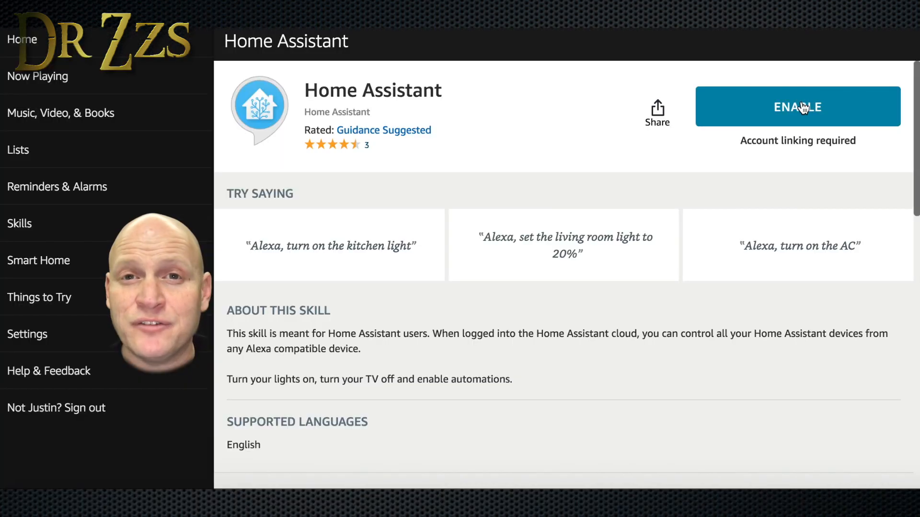
Enable the Home Assistant Alexa skill and scroll through the discovered Smart Home devices
left_click(797, 106)
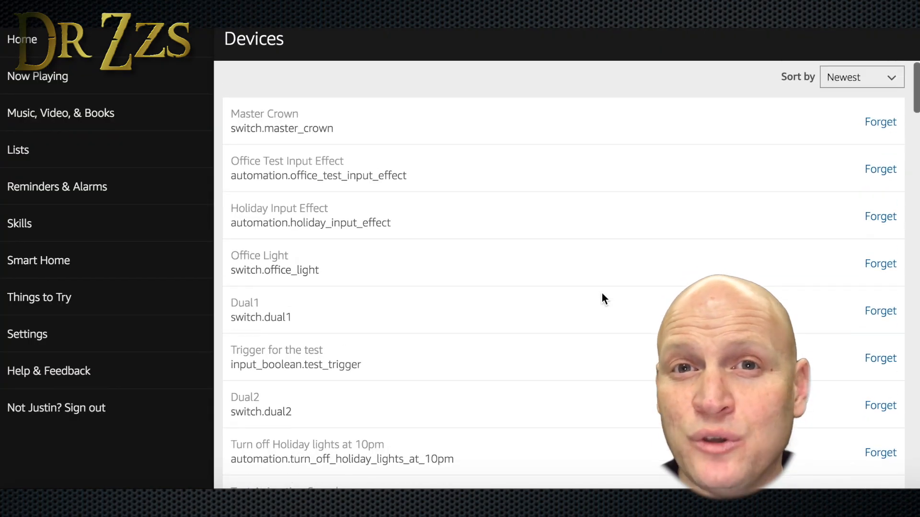
scroll("down", 3)
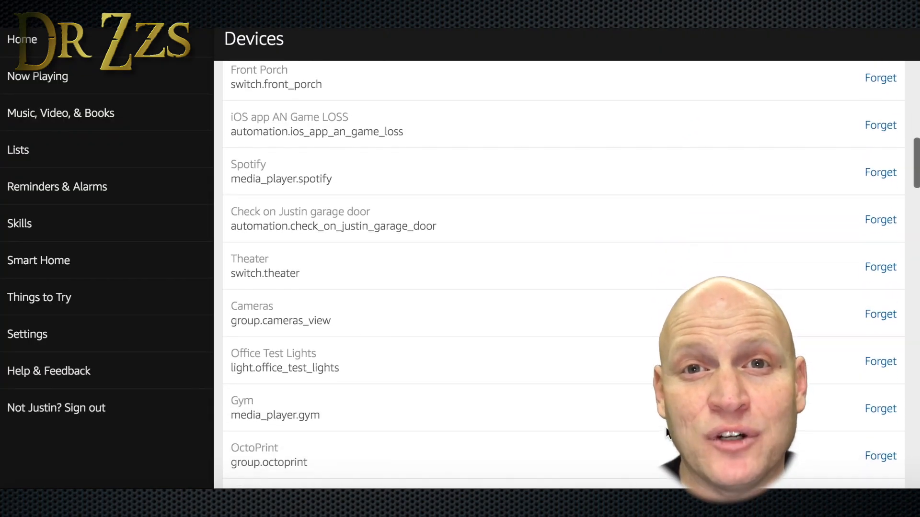
scroll("down", 3)
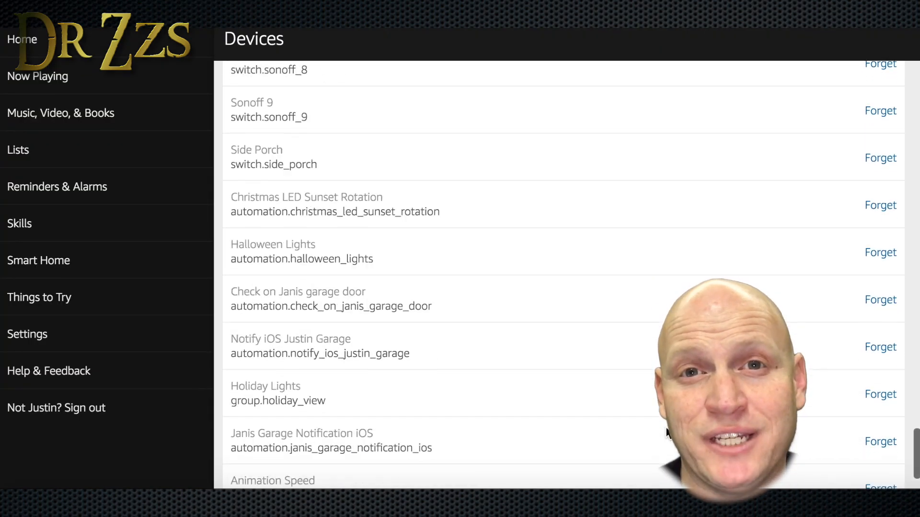
scroll("down", 3)
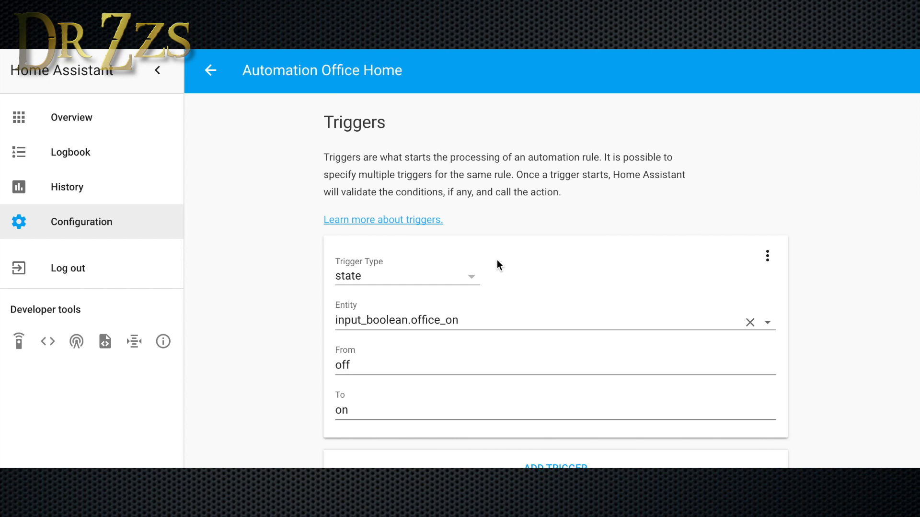
Add a Call Service action switch.turn_on below the input_boolean.office_on off-to-on trigger
scroll("down", 3)
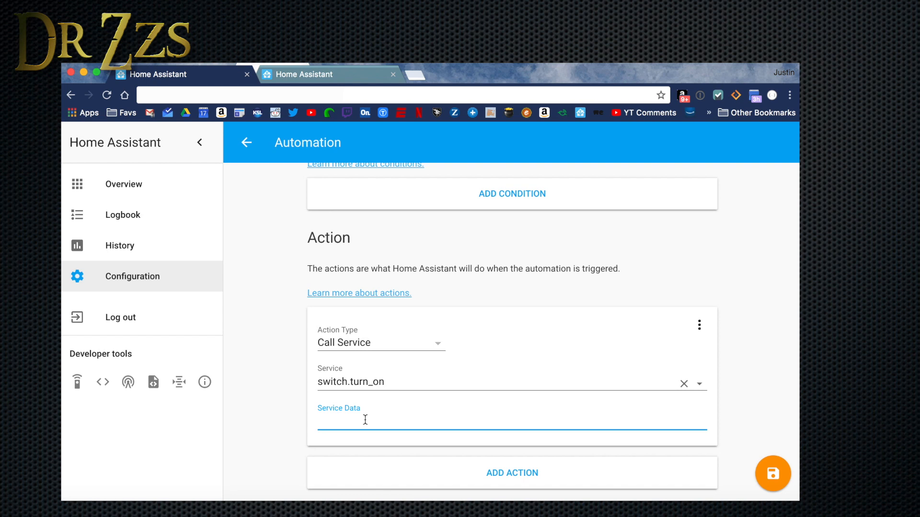
mouse_move(371, 88)
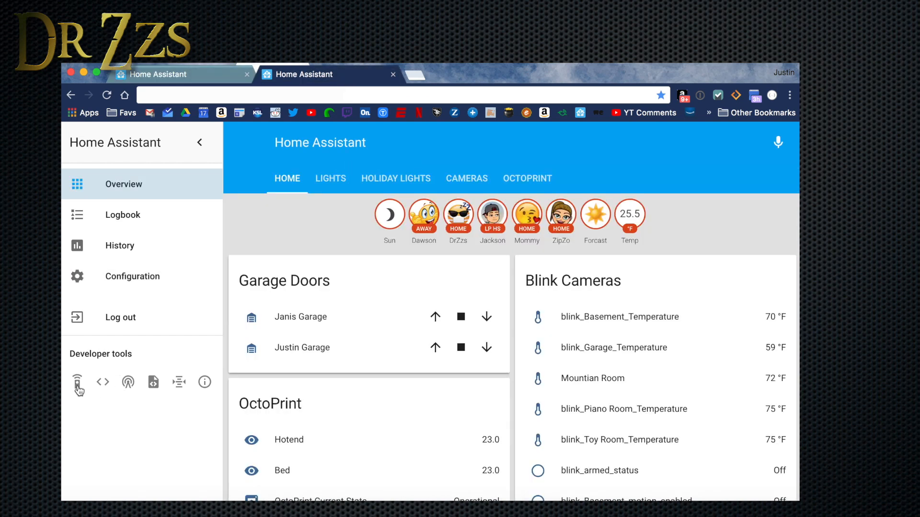
Look up switch entity ids such as switch.office_light and switch.office_fan in the Services tool with switch.turn_on
left_click(76, 382)
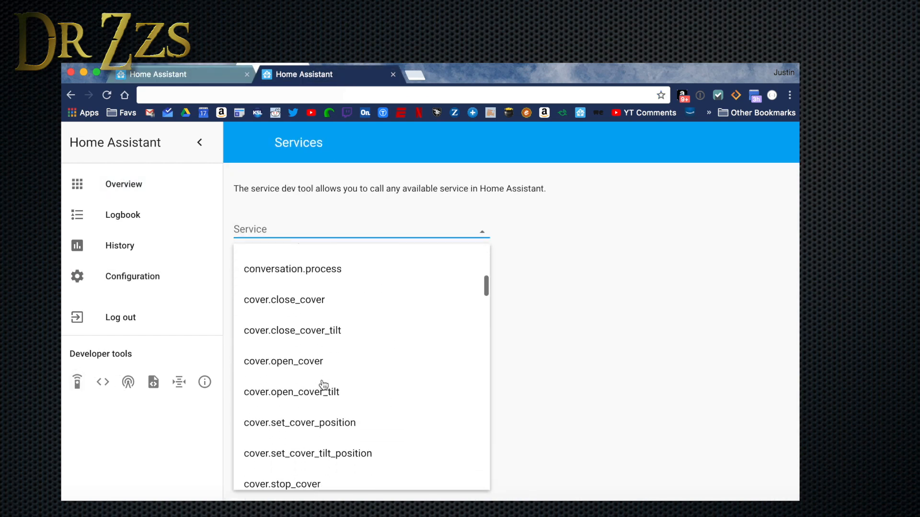
scroll("down", 3)
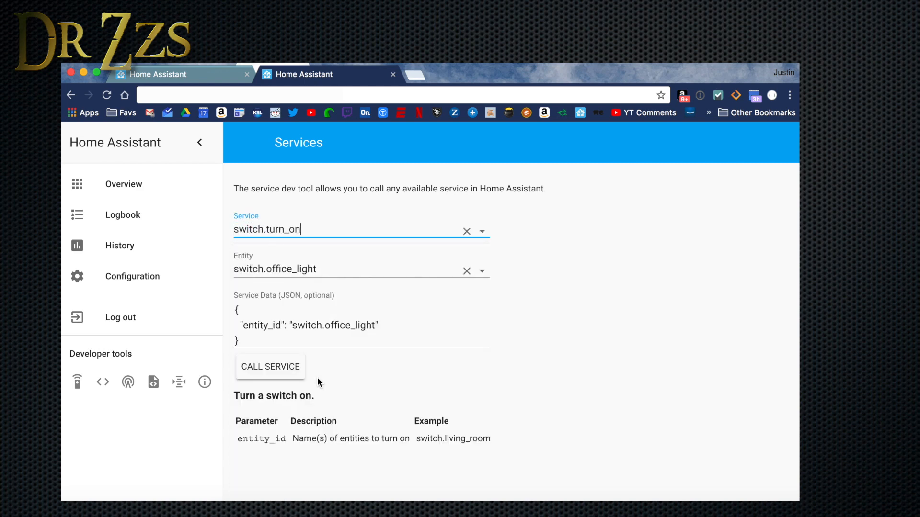
left_click(358, 269)
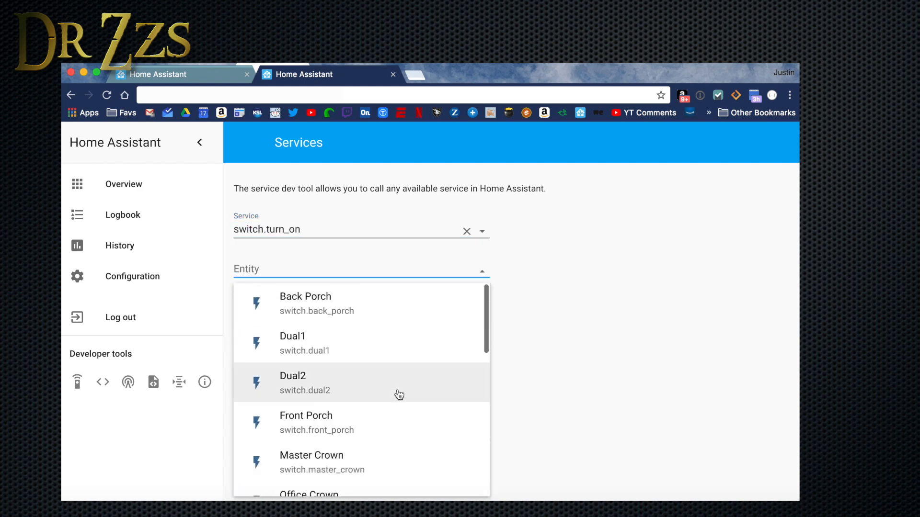
scroll("down", 3)
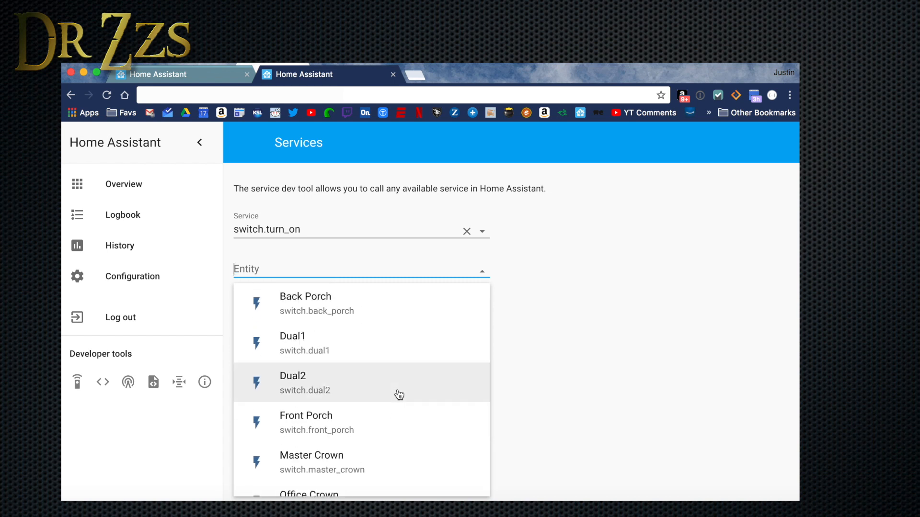
scroll("down", 3)
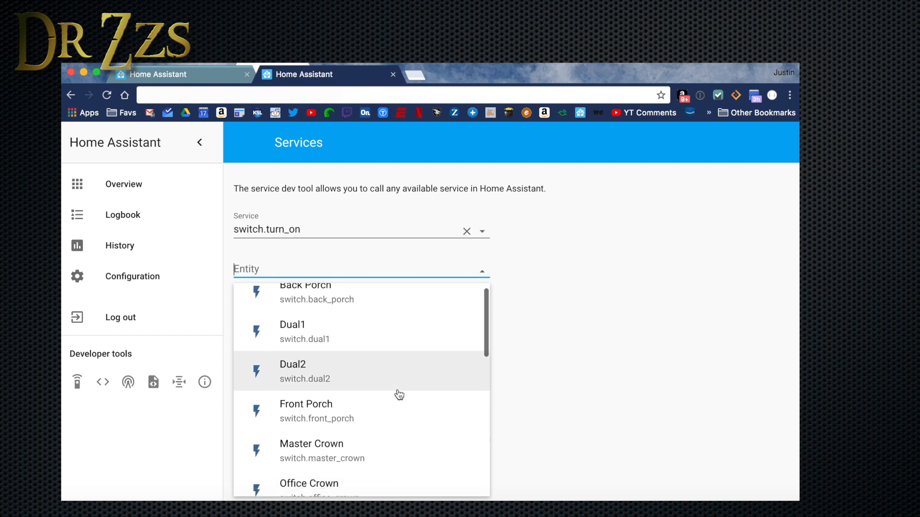
scroll("down", 3)
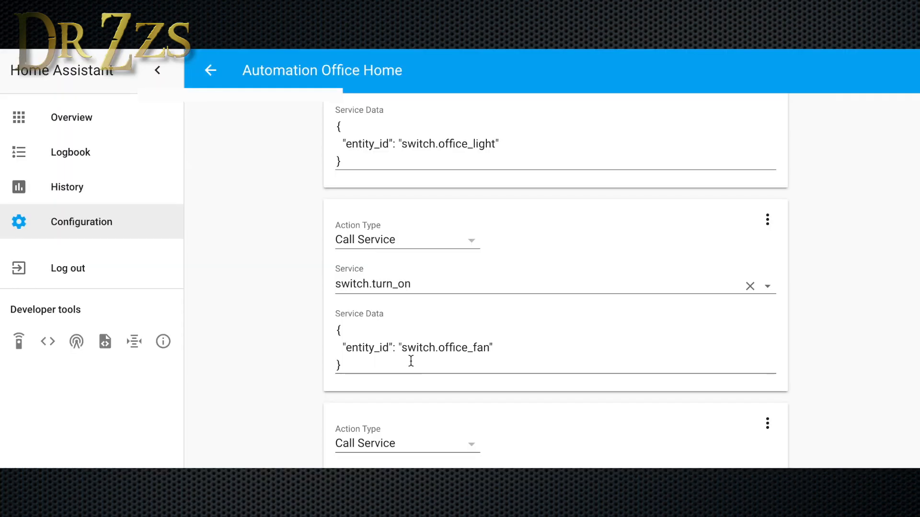
Review the Office Home actions down to the three-minute delay and light.turn_off, then return to the Automations list
scroll("down", 3)
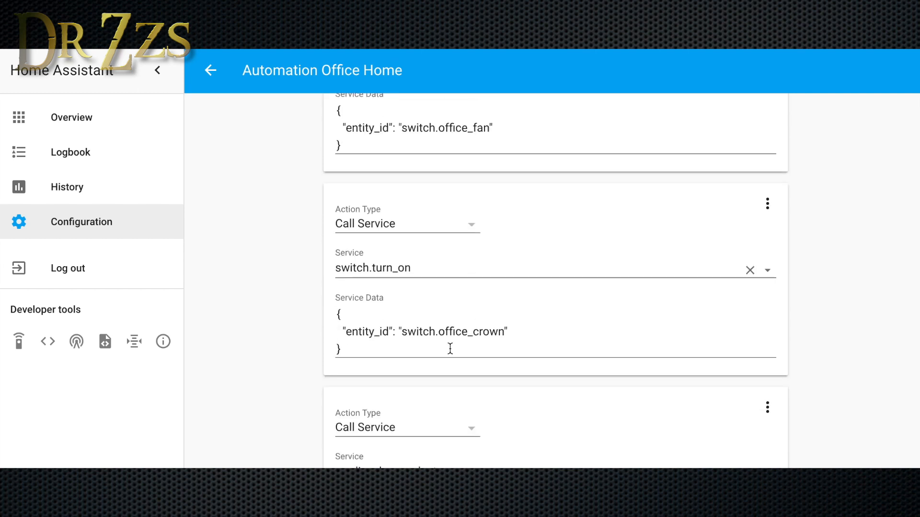
mouse_move(499, 353)
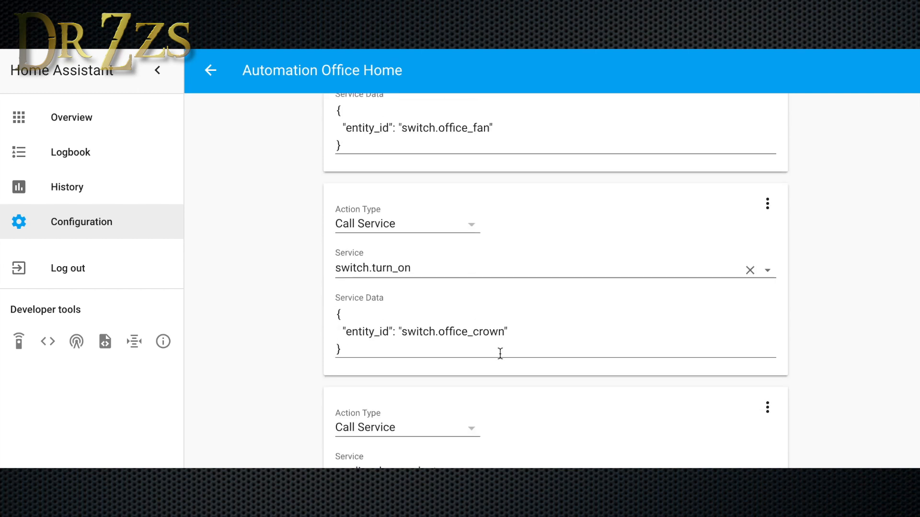
scroll("down", 3)
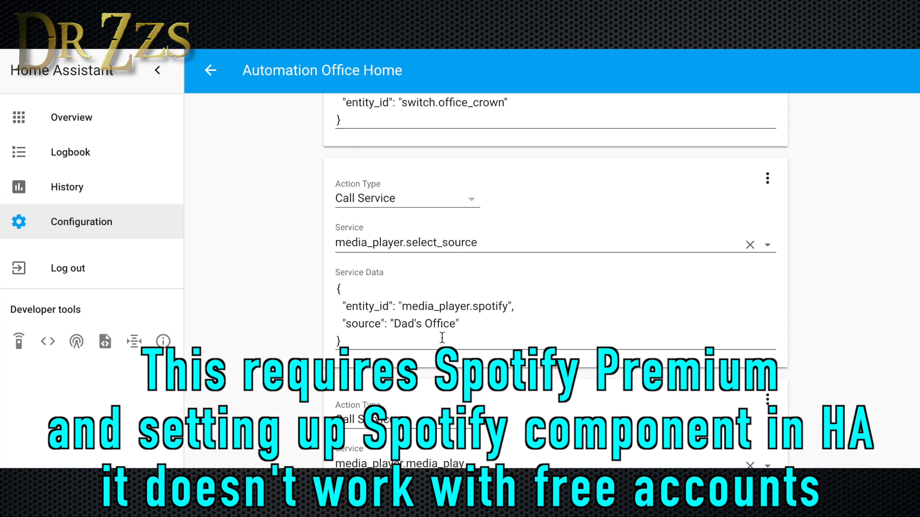
scroll("down", 3)
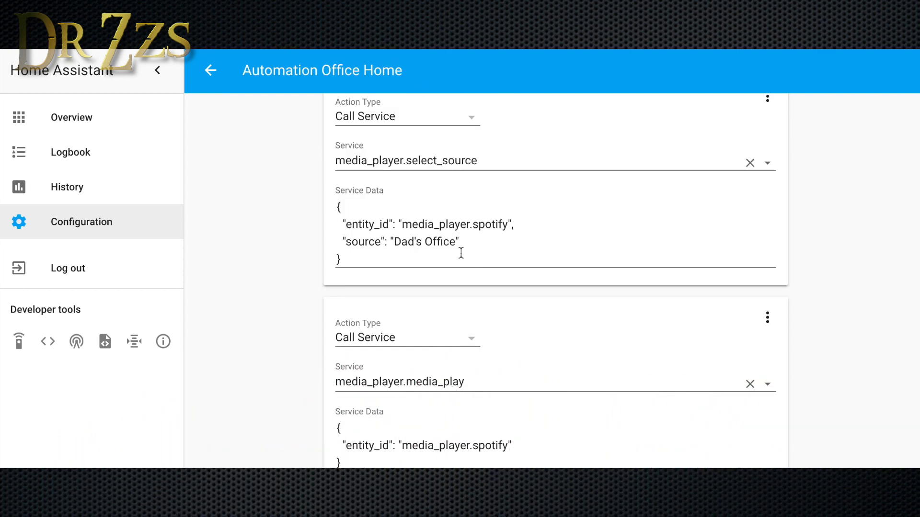
scroll("down", 3)
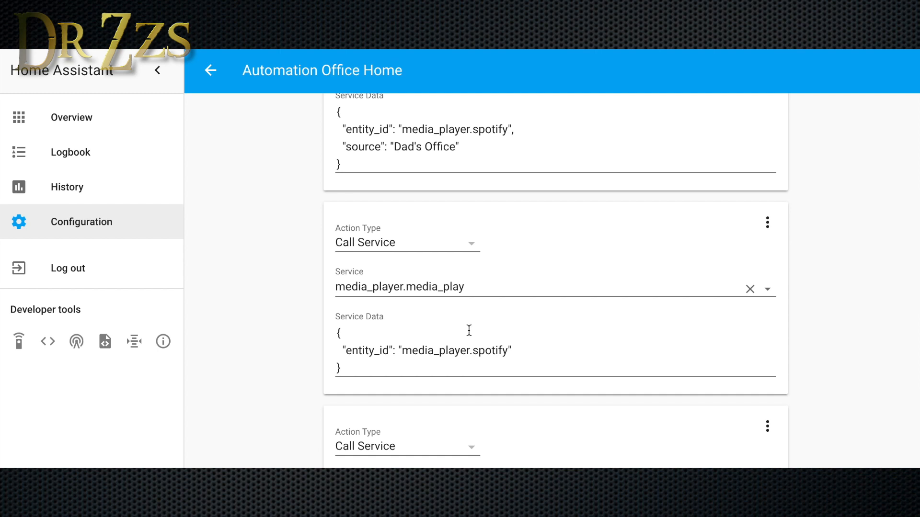
scroll("down", 3)
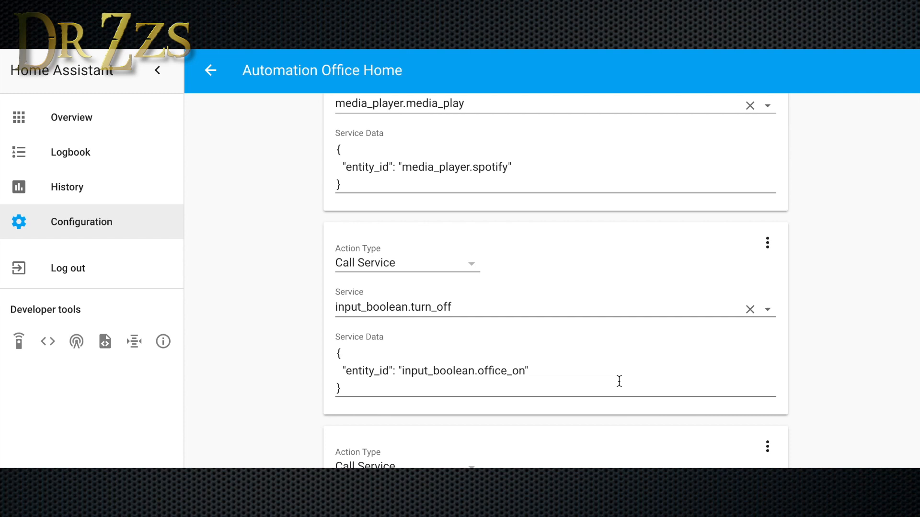
scroll("down", 3)
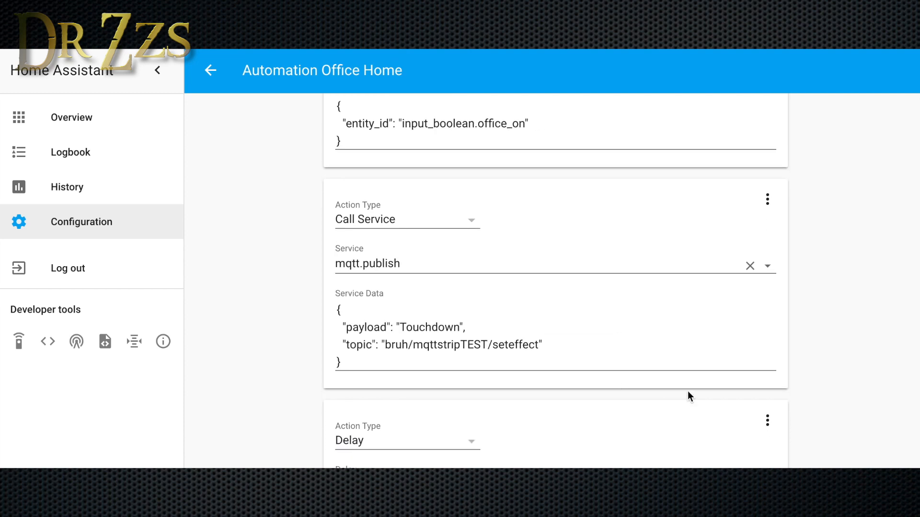
scroll("down", 3)
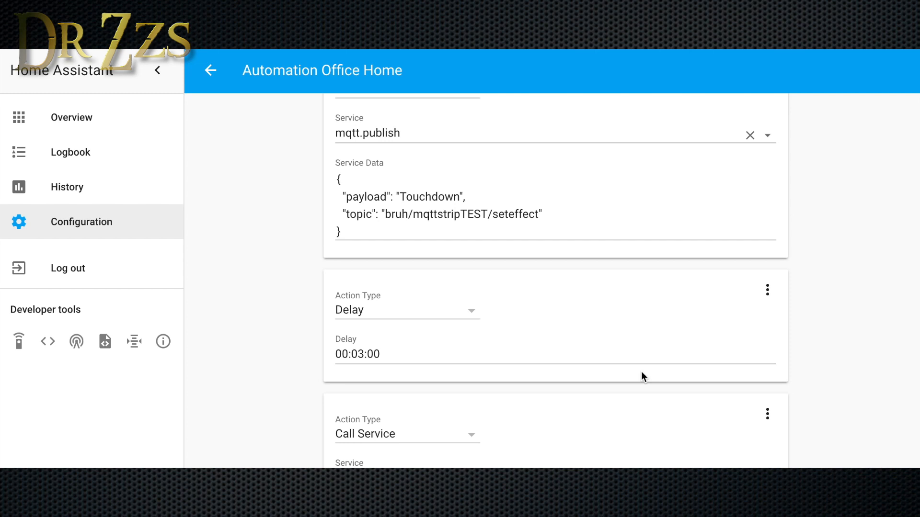
scroll("down", 3)
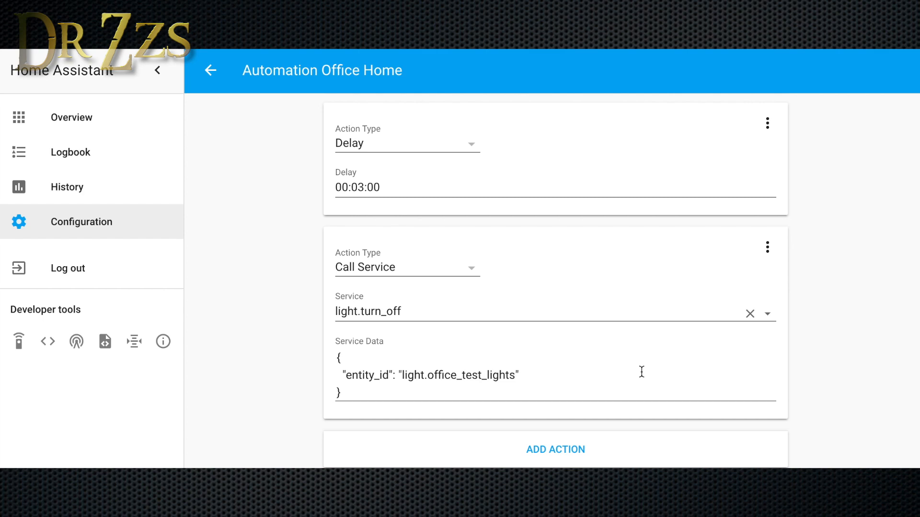
left_click(209, 70)
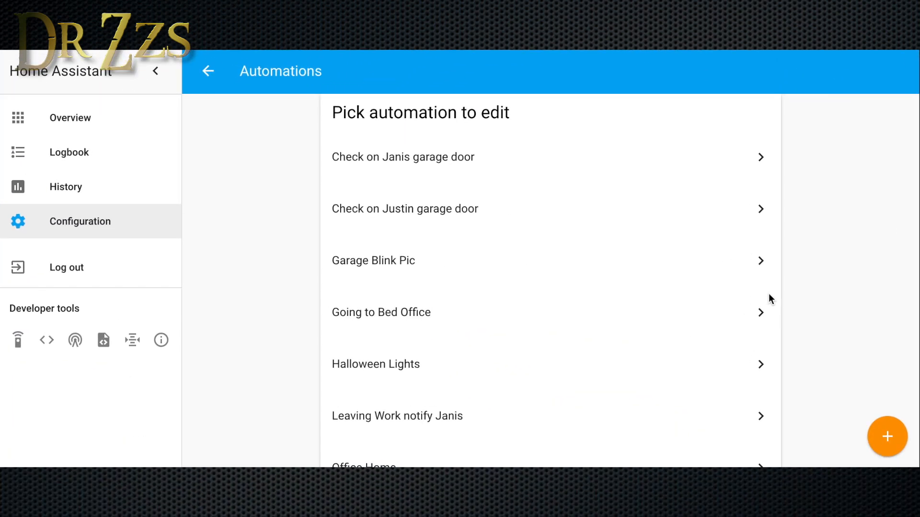
Review Going to Bed Office: input_boolean.office_off off-to-on trigger and turn-off actions ending in input_boolean.turn_off
left_click(381, 311)
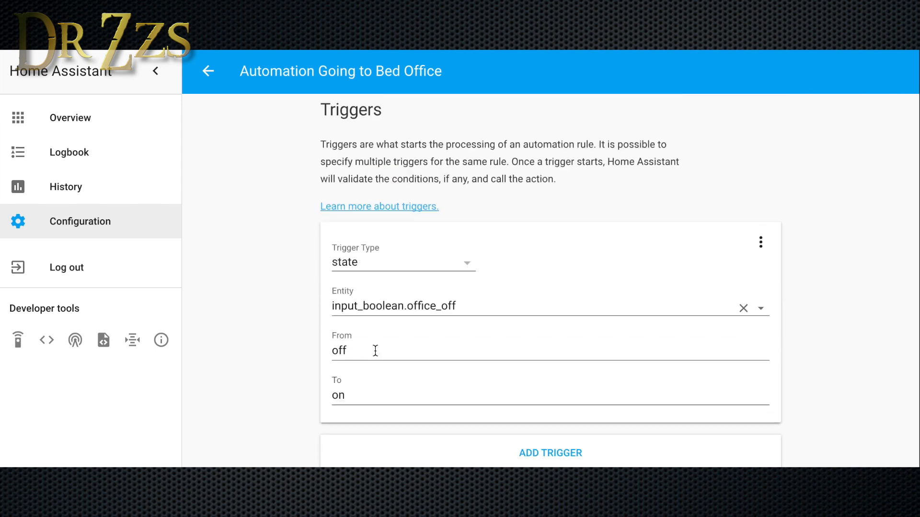
mouse_move(697, 350)
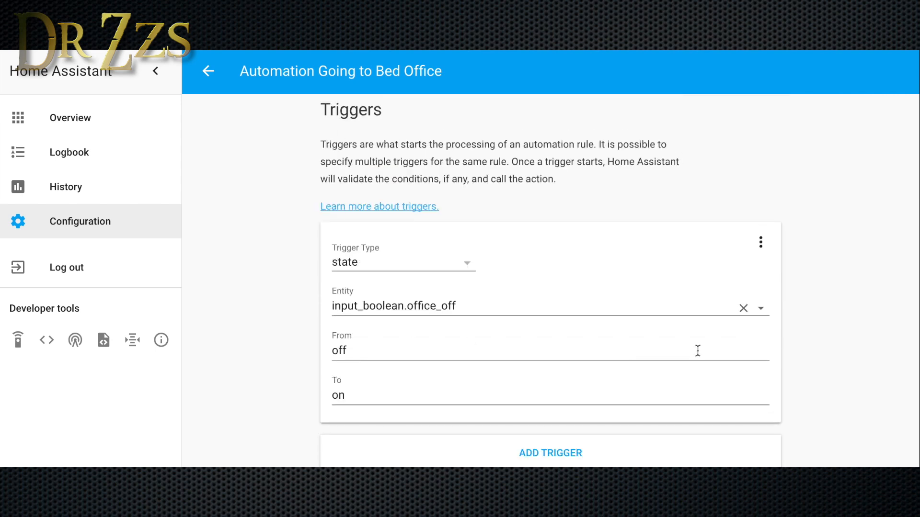
scroll("down", 3)
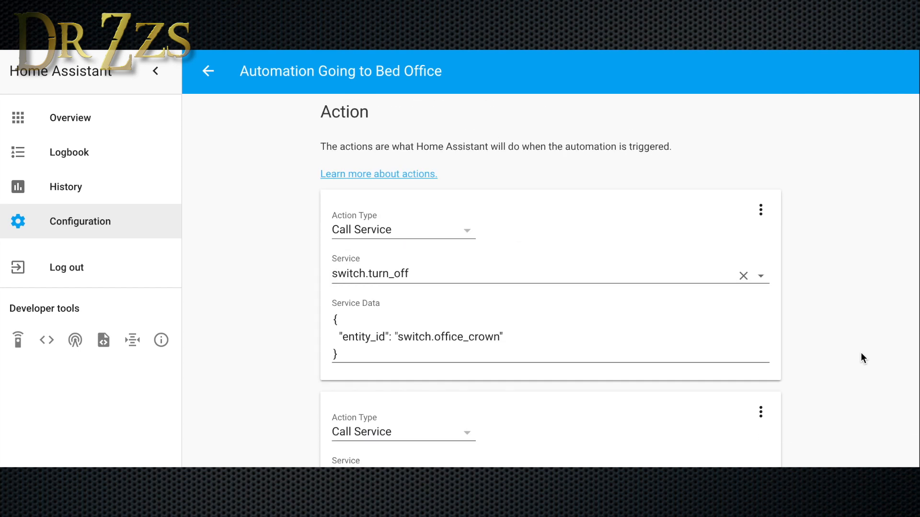
scroll("down", 3)
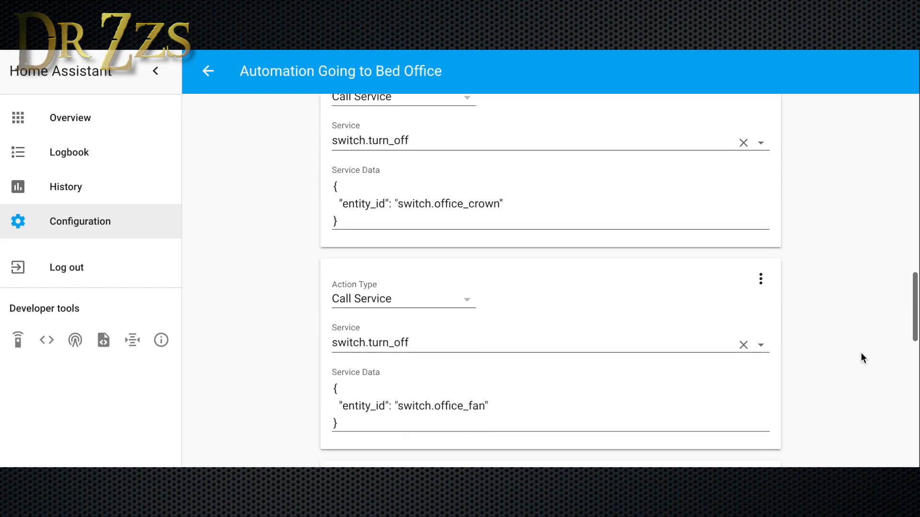
scroll("down", 3)
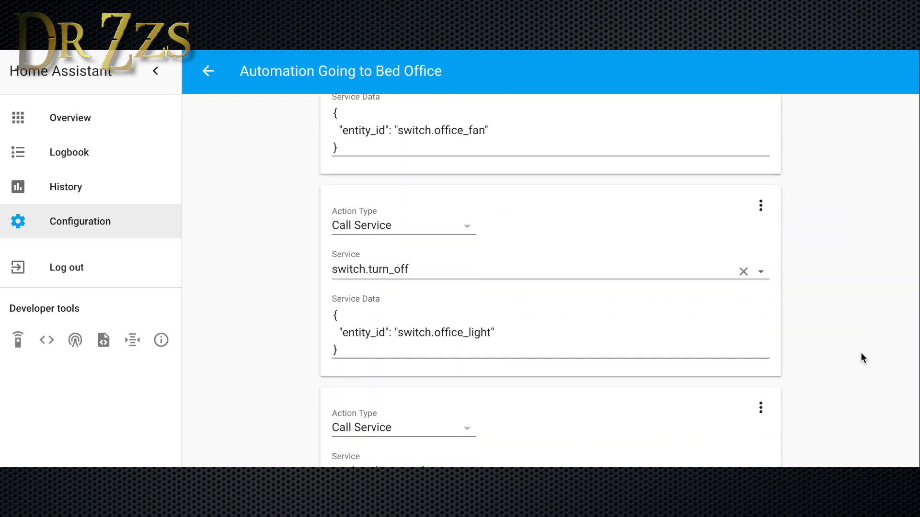
scroll("down", 3)
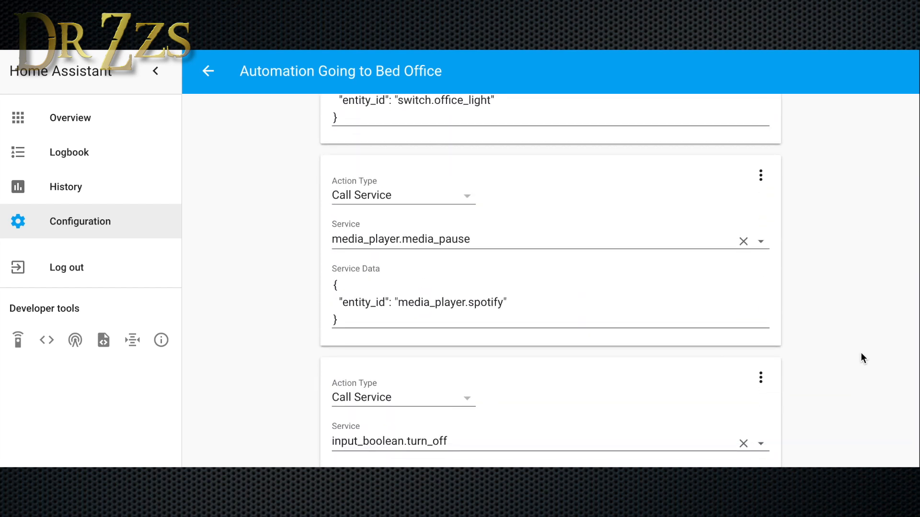
scroll("down", 3)
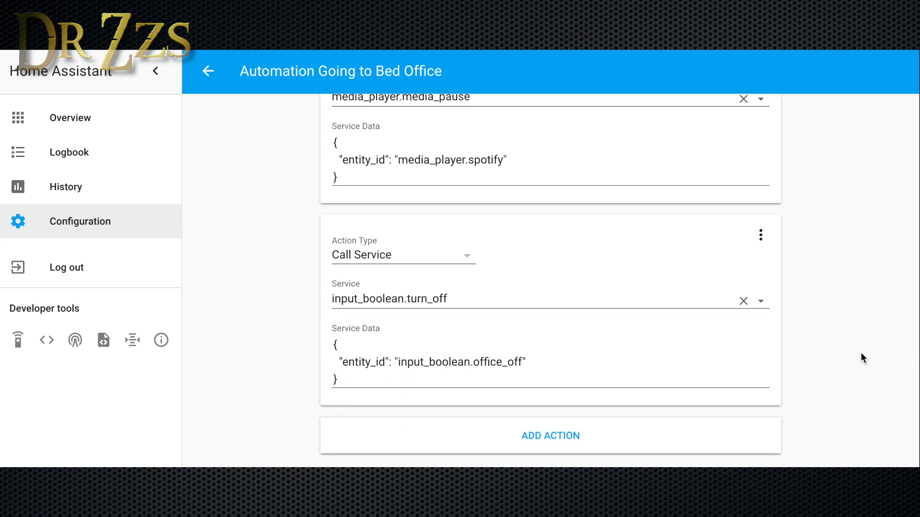